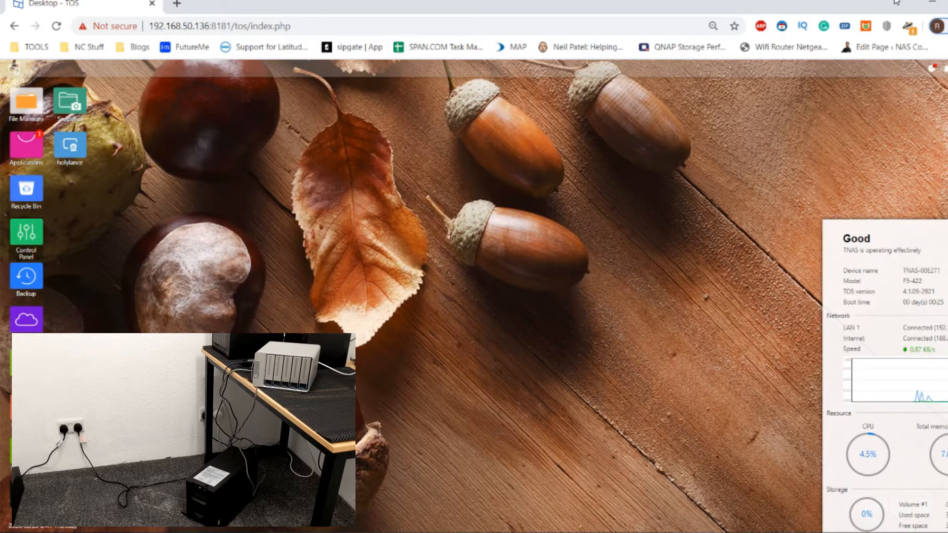
pyautogui.moveTo(693, 88)
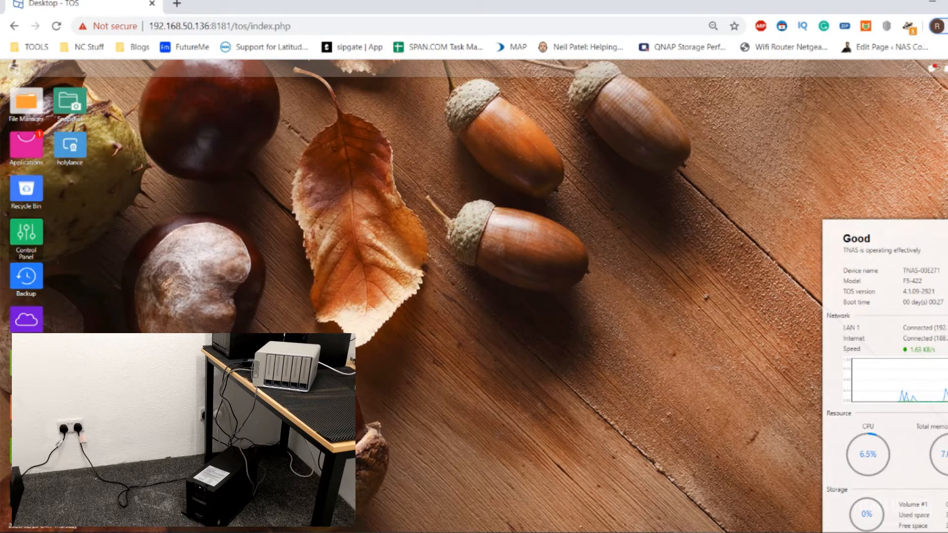
# - Open Control Panel and File Manager, dismissing the upload tips message
pyautogui.doubleClick(26, 235)
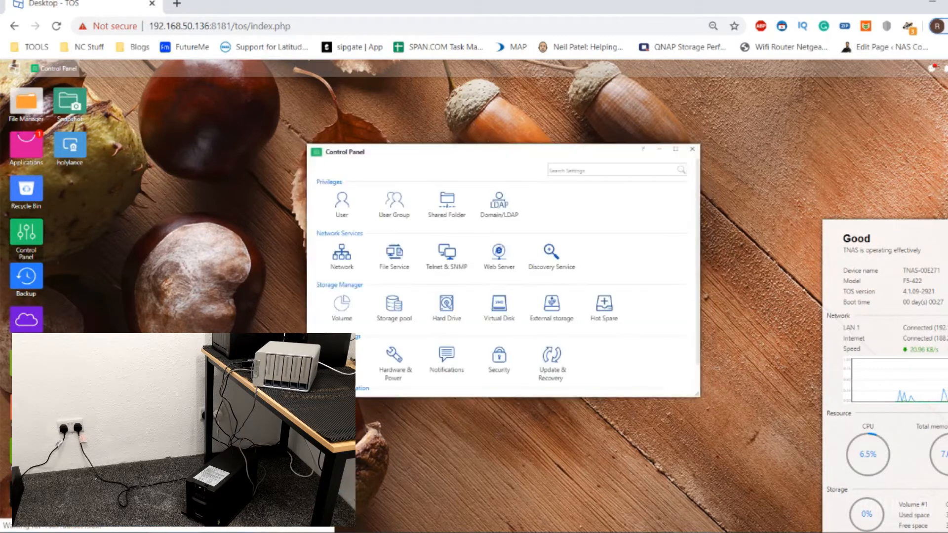
pyautogui.click(27, 102)
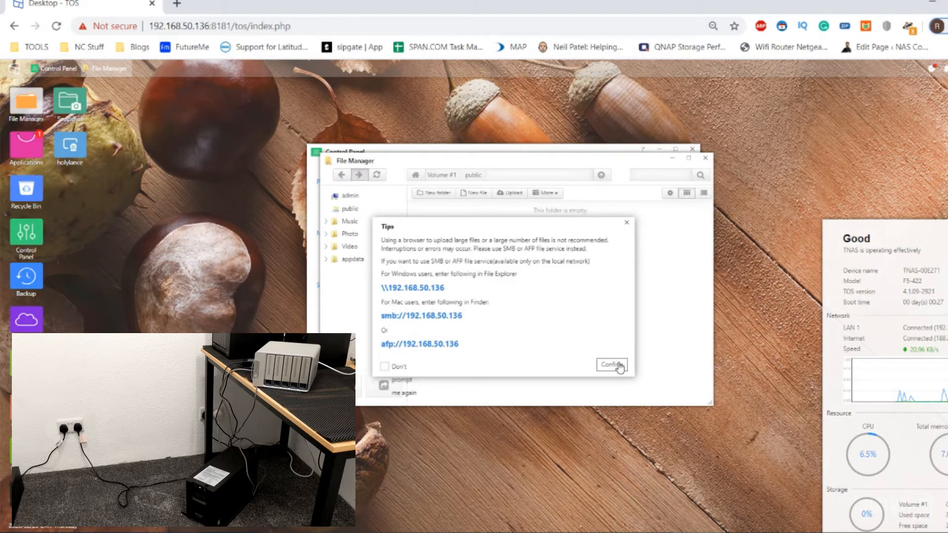
pyautogui.click(611, 364)
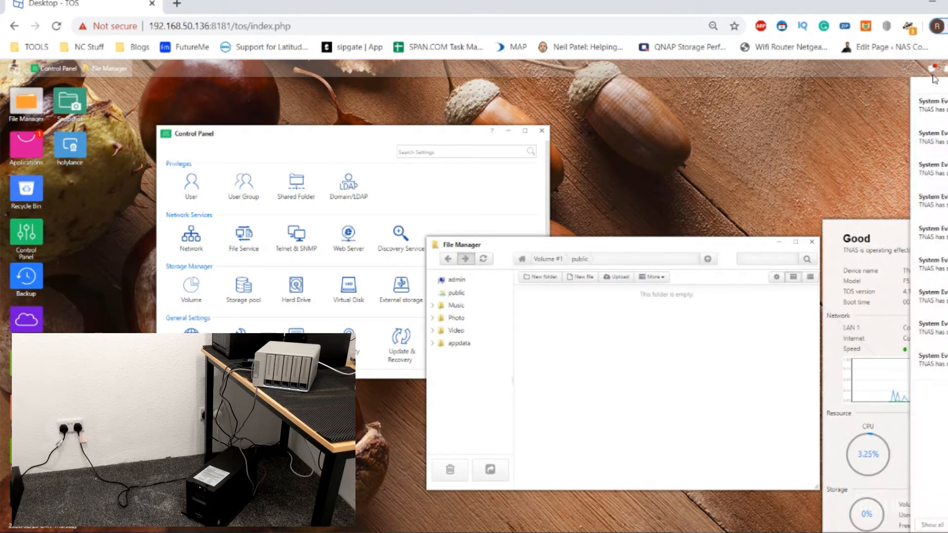
# - Close the notification panel listing abnormal-shutdown system events
pyautogui.click(934, 68)
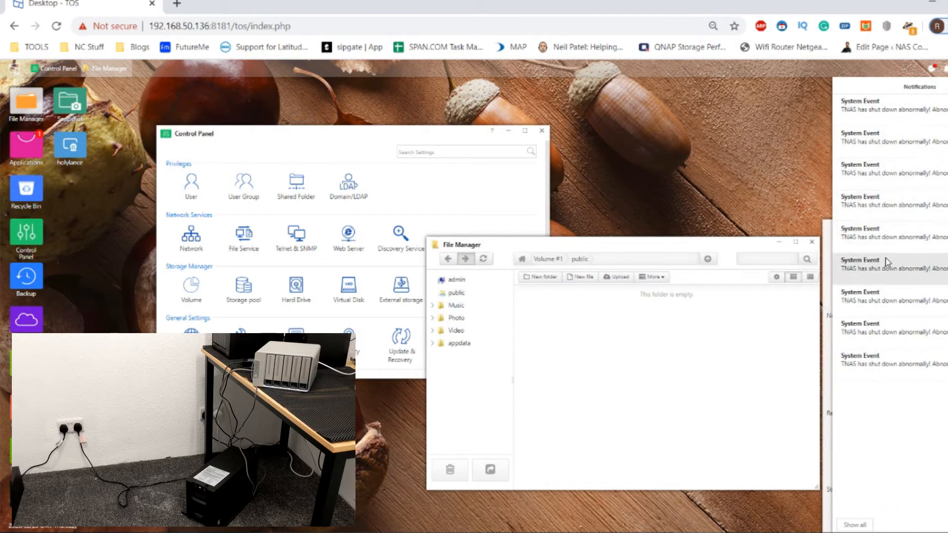
pyautogui.moveTo(912, 352)
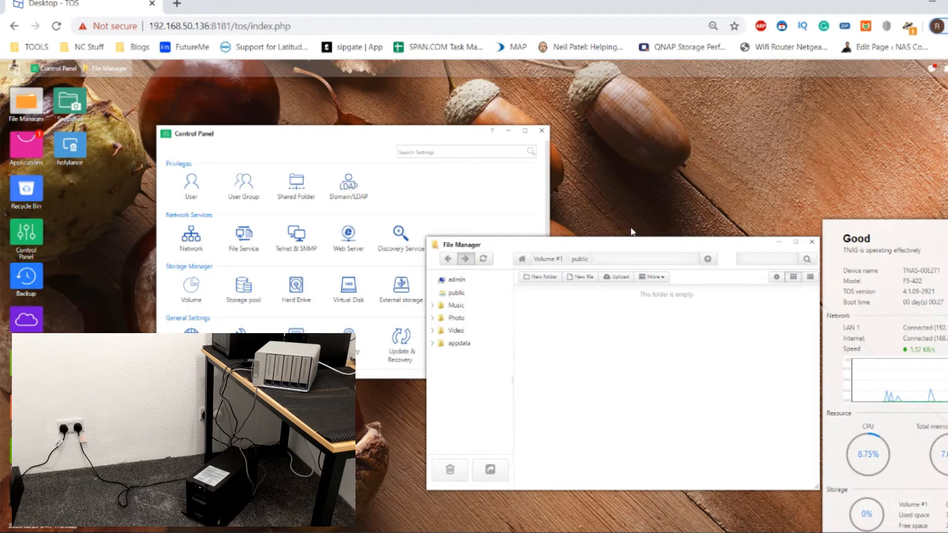
pyautogui.moveTo(368, 130)
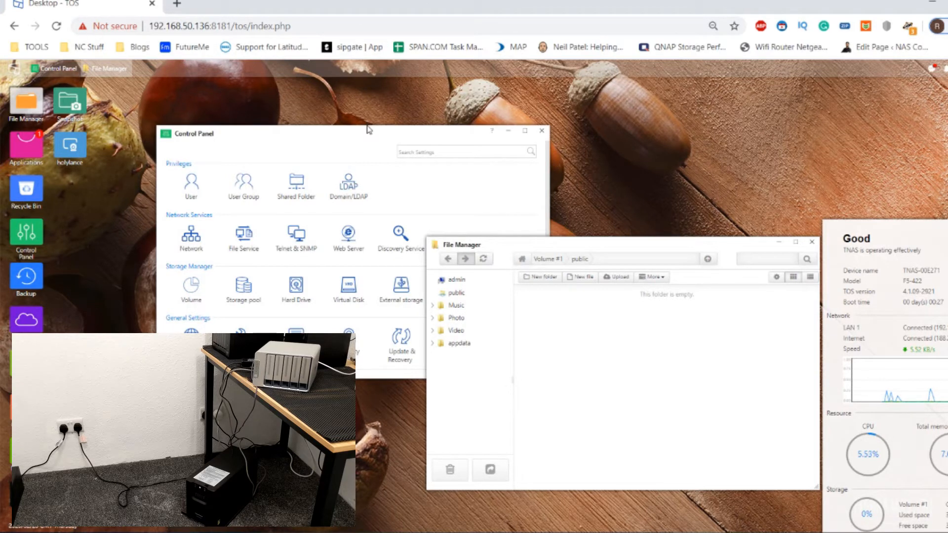
# - Move the Control Panel aside and show the TNAS.online remote access settings
pyautogui.moveTo(369, 130); pyautogui.dragTo(339, 173)
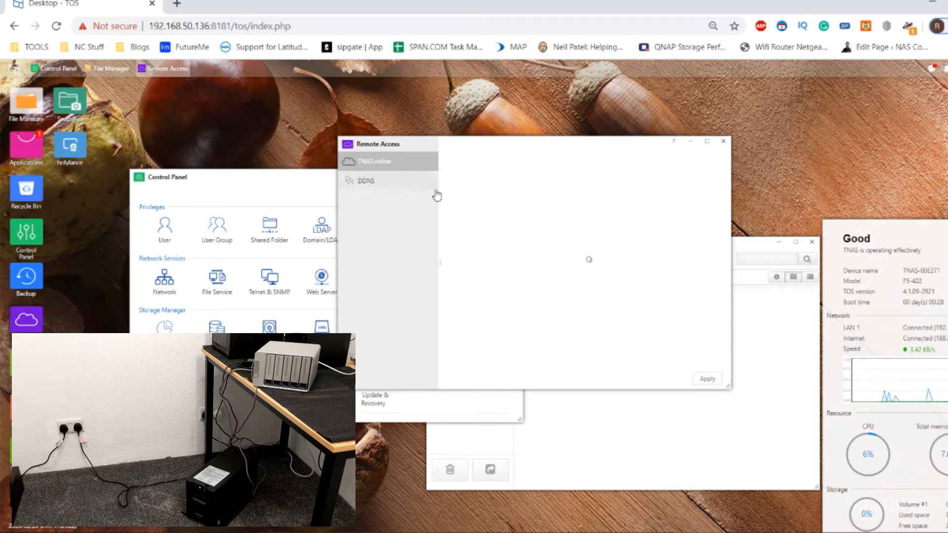
pyautogui.click(373, 162)
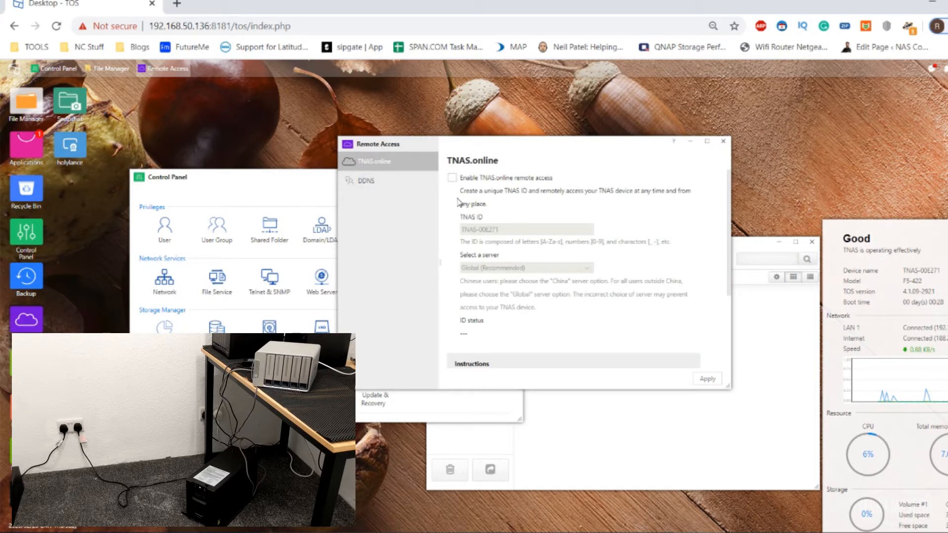
pyautogui.moveTo(491, 184)
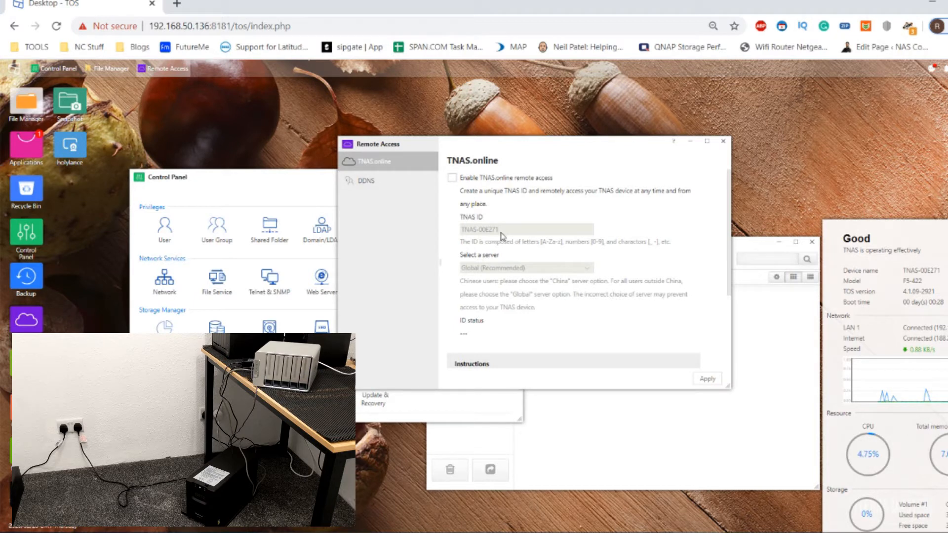
pyautogui.moveTo(467, 220)
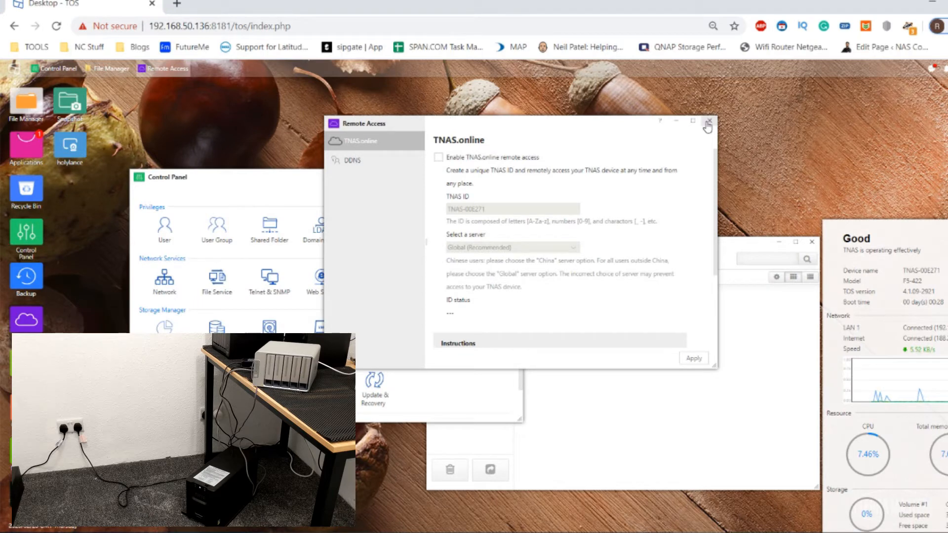
# - Close Remote Access, move File Manager left, and return to the Hardware & Power list
pyautogui.click(708, 124)
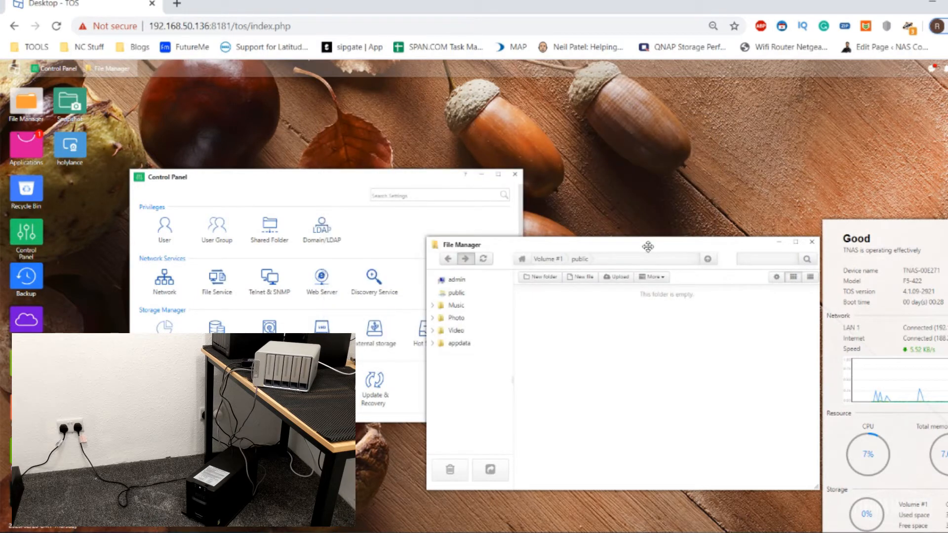
pyautogui.moveTo(646, 245); pyautogui.dragTo(591, 239)
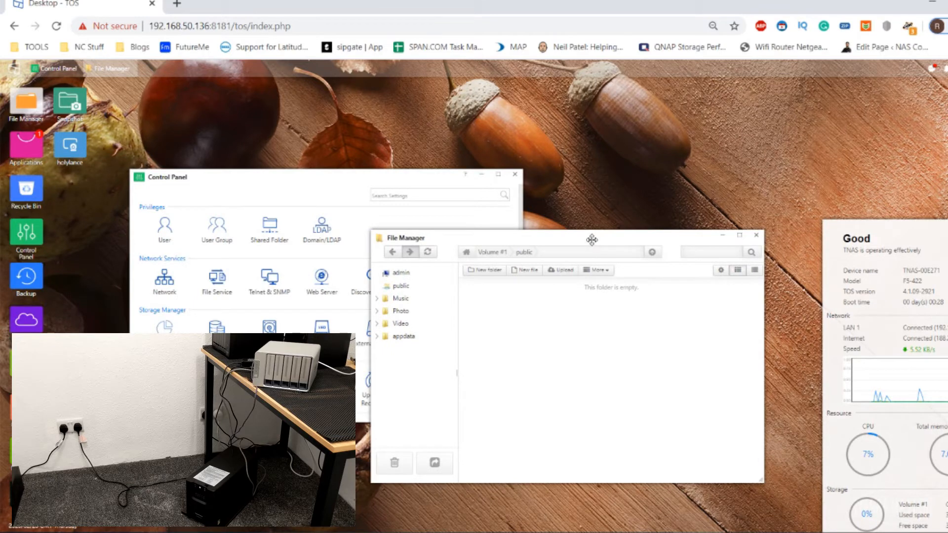
pyautogui.moveTo(684, 221)
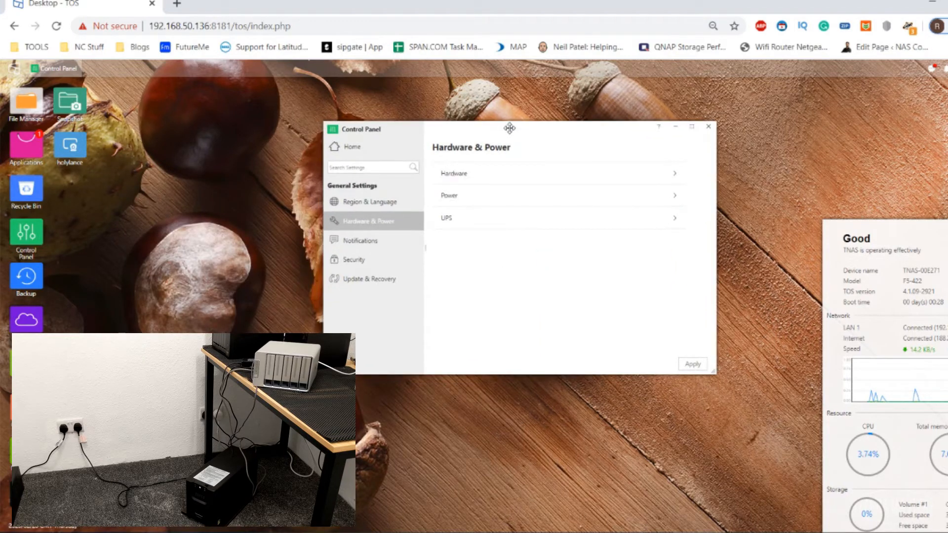
pyautogui.moveTo(463, 184)
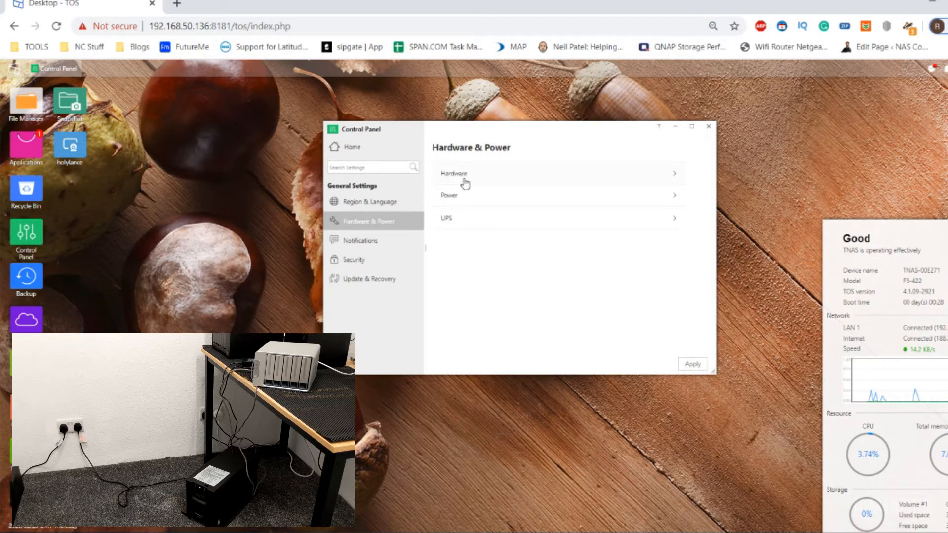
pyautogui.click(453, 173)
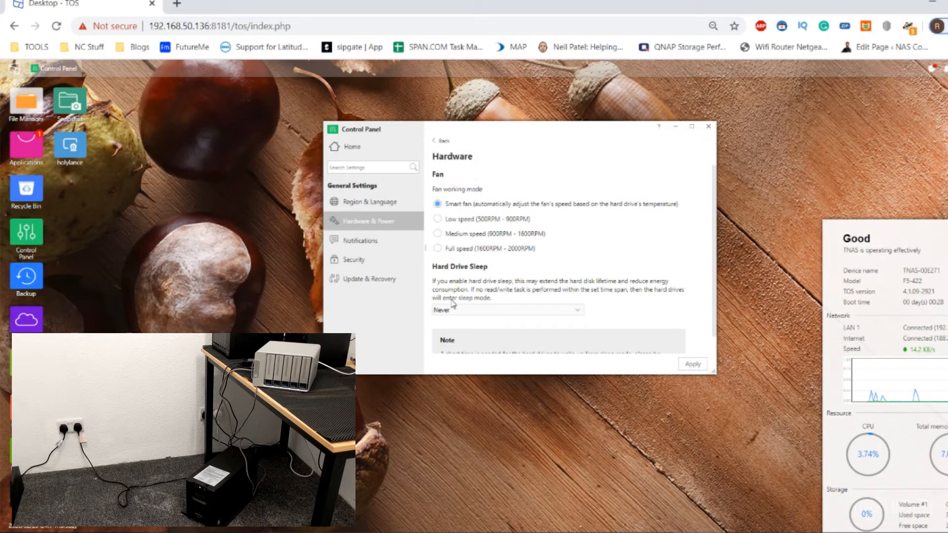
pyautogui.moveTo(484, 326)
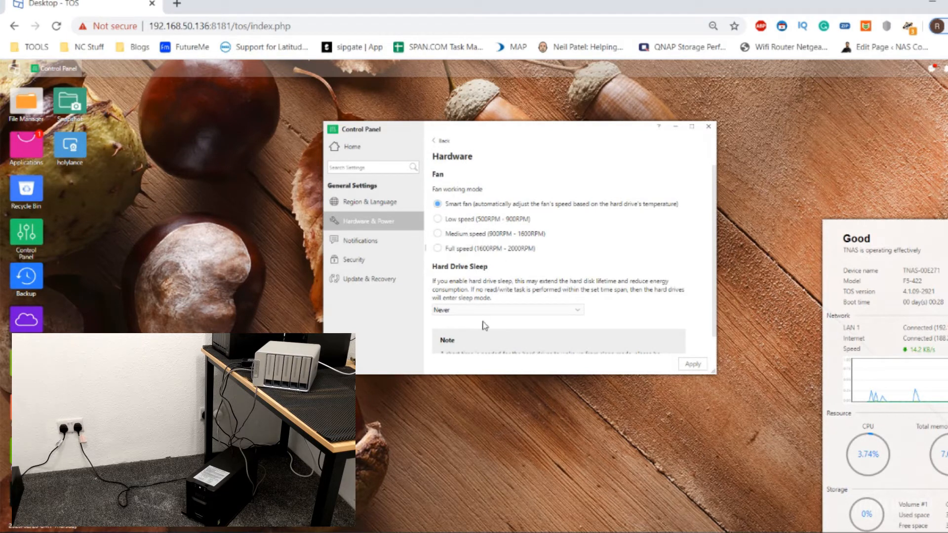
pyautogui.click(440, 141)
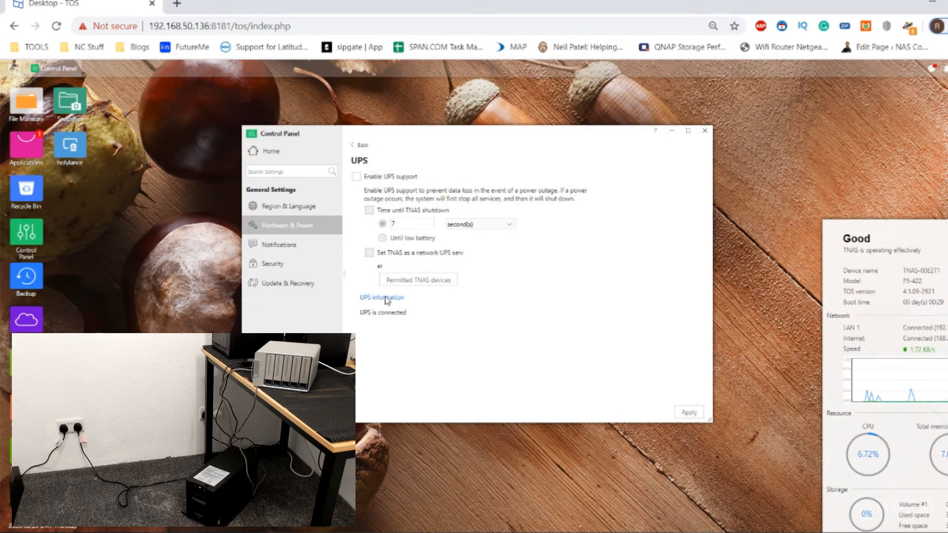
# - Tick Enable UPS support to reveal the connected CPS UPS at 100% battery
pyautogui.click(357, 176)
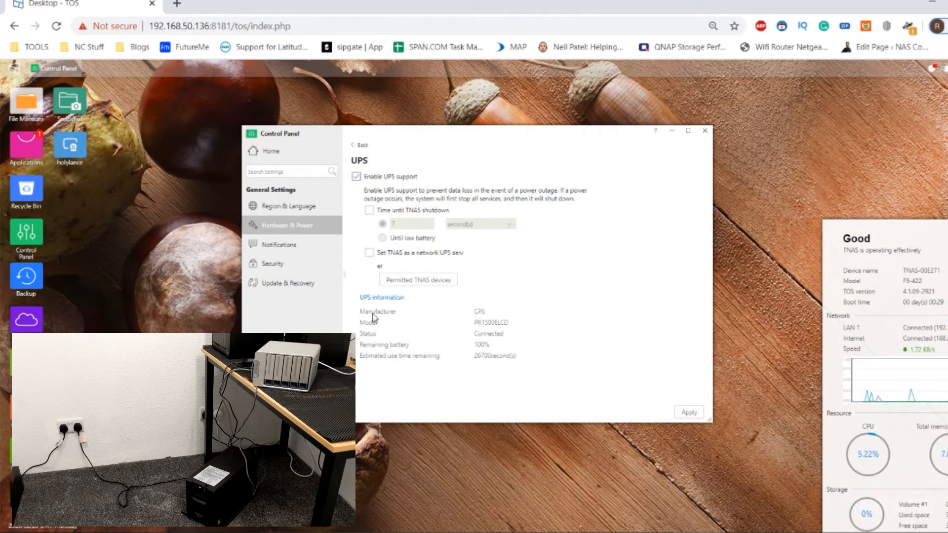
pyautogui.moveTo(489, 345)
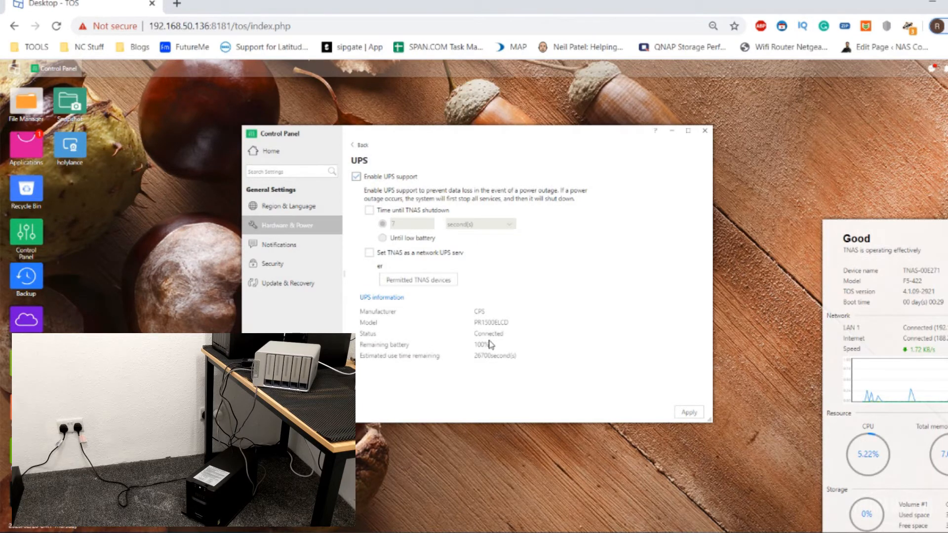
pyautogui.moveTo(479, 364)
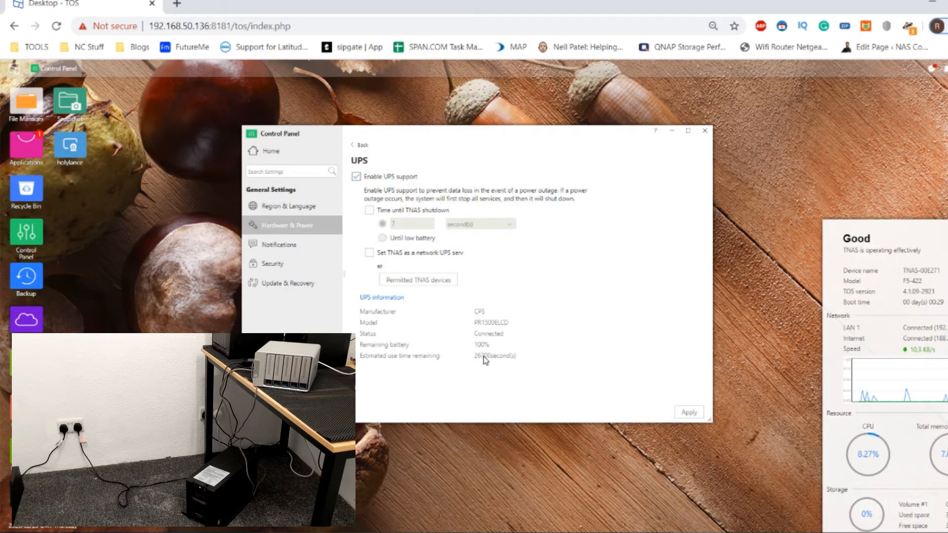
pyautogui.moveTo(497, 366)
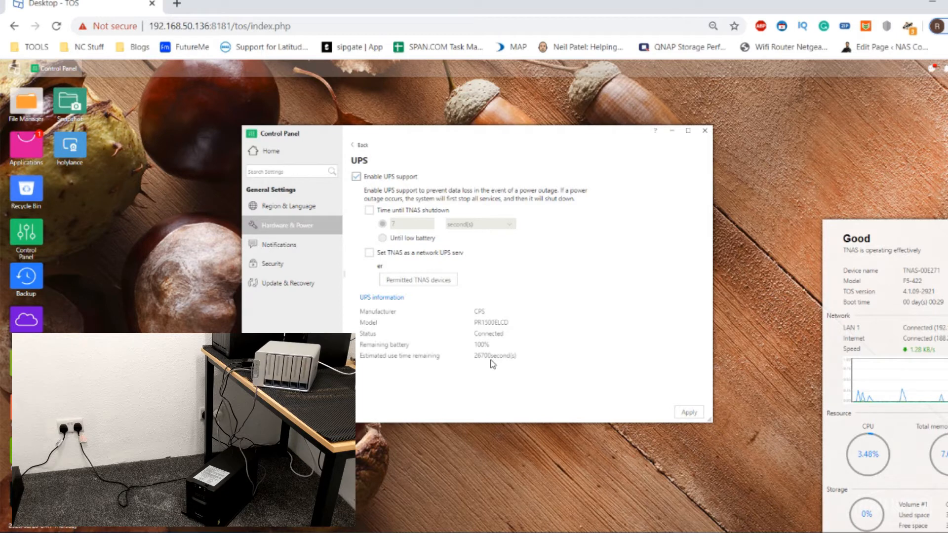
pyautogui.moveTo(464, 348)
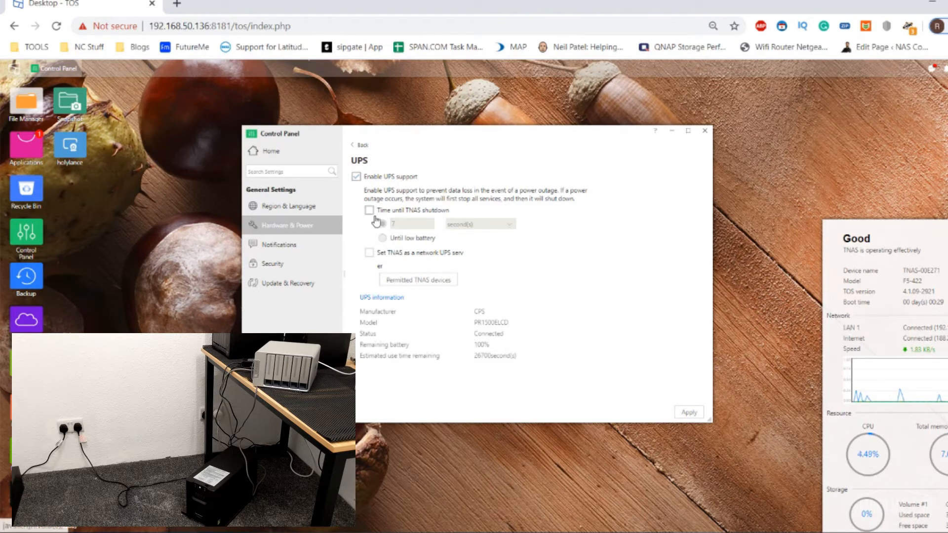
pyautogui.click(369, 210)
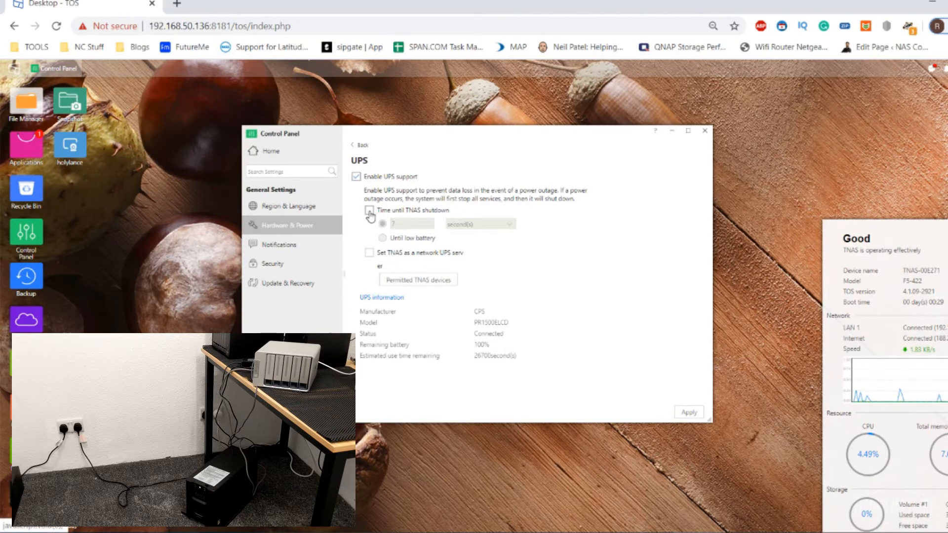
pyautogui.click(369, 211)
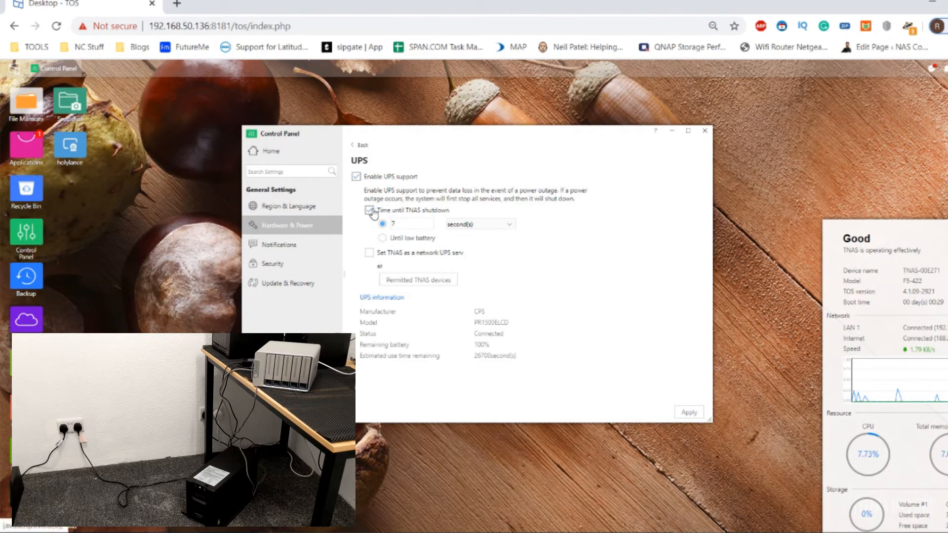
pyautogui.click(369, 210)
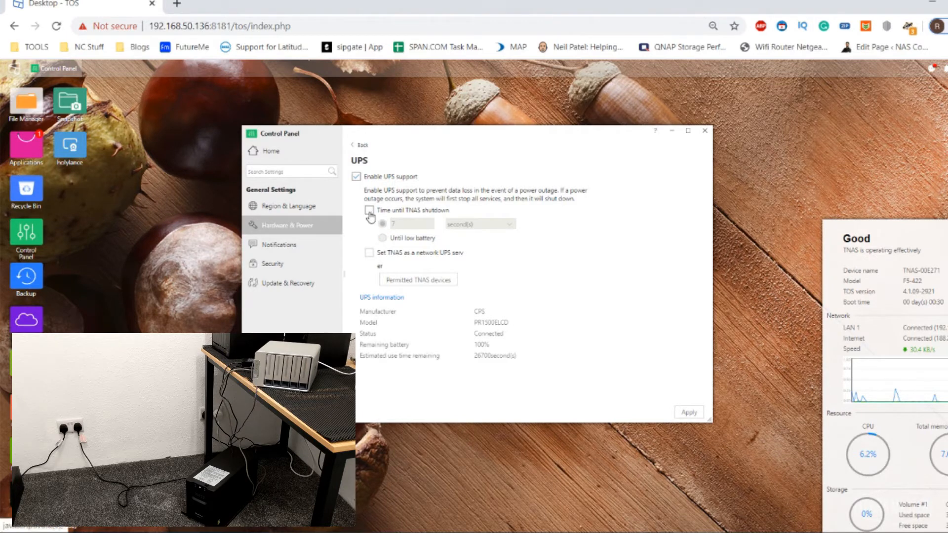
pyautogui.click(369, 210)
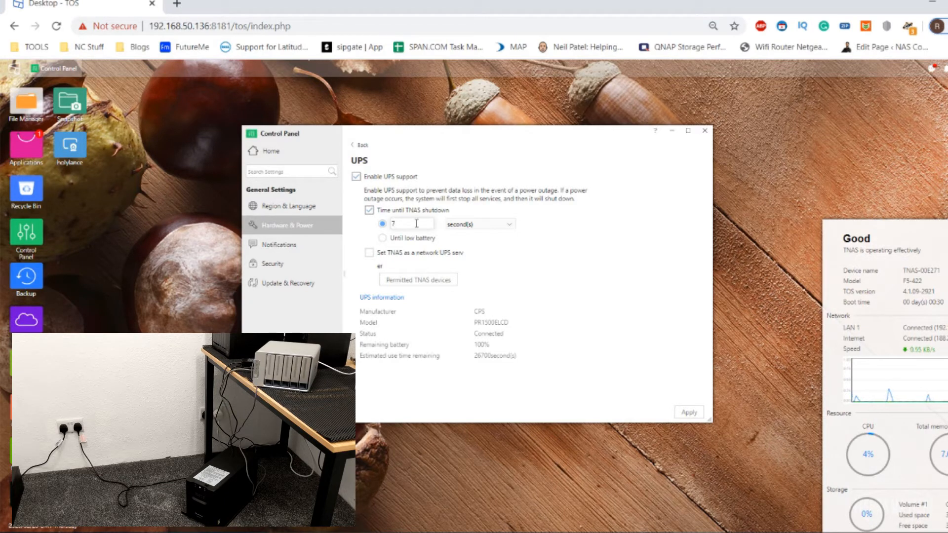
pyautogui.click(480, 224)
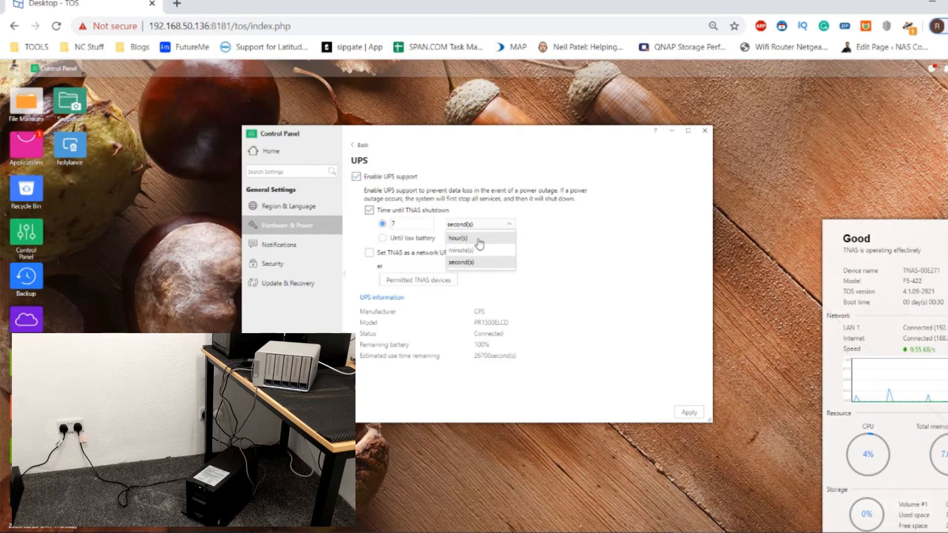
pyautogui.moveTo(482, 257)
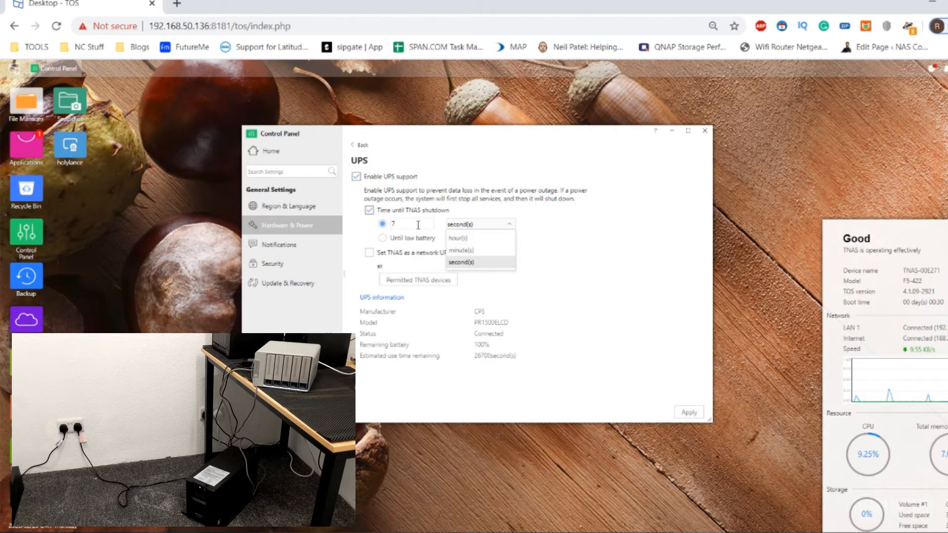
pyautogui.moveTo(403, 238)
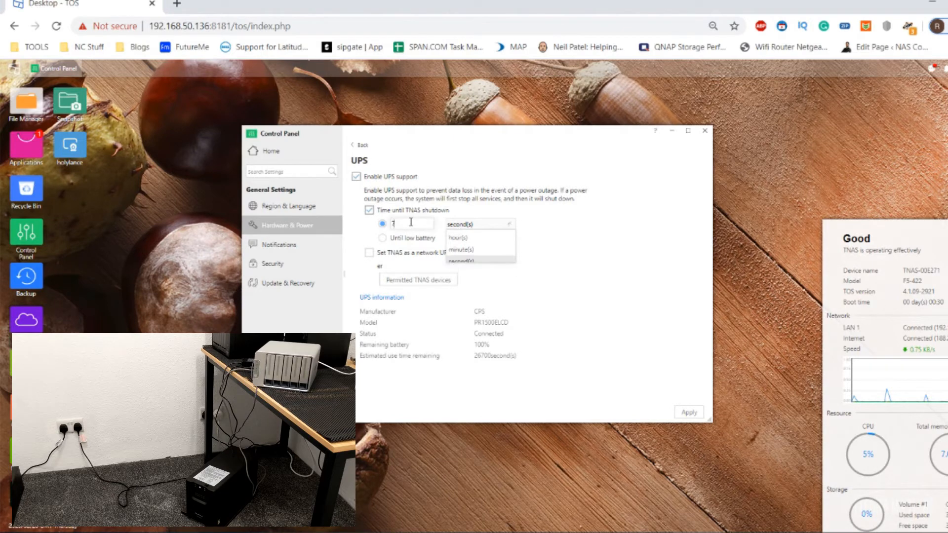
pyautogui.click(369, 211)
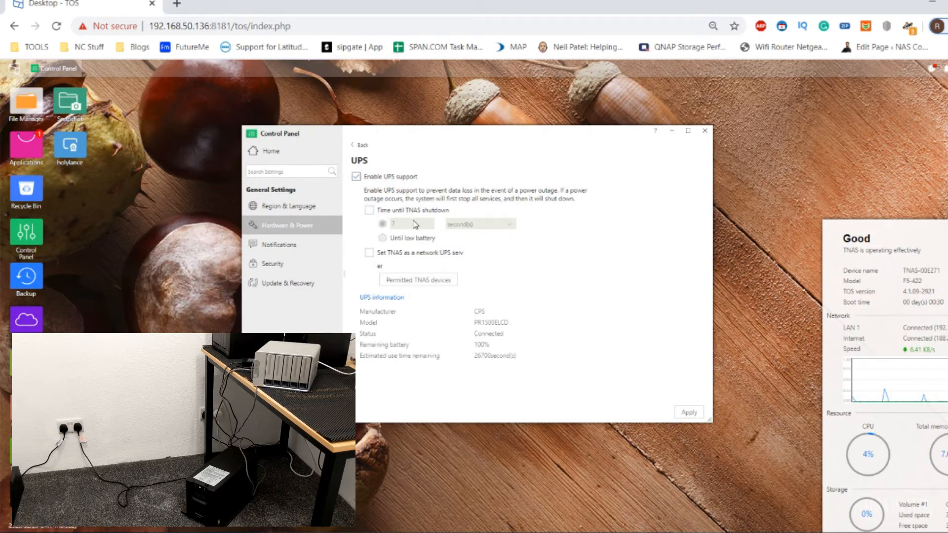
pyautogui.moveTo(458, 223)
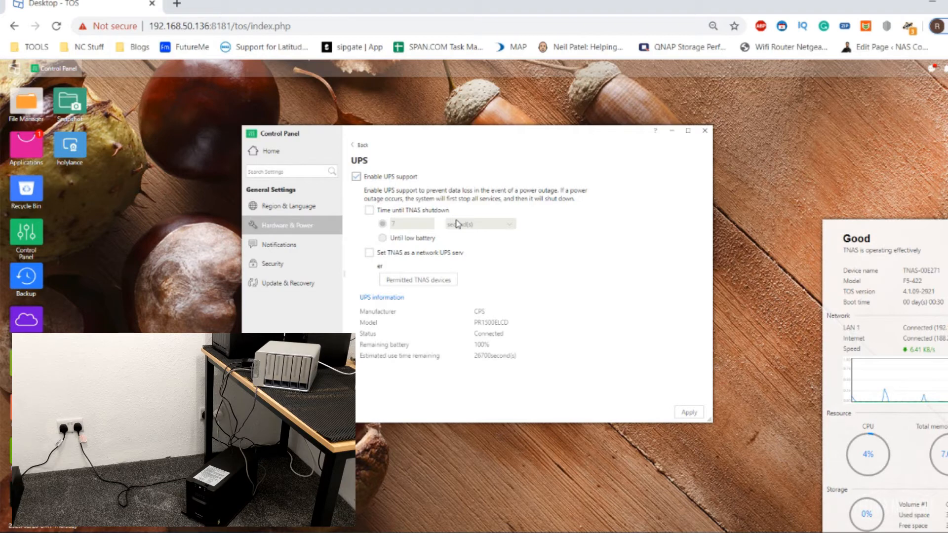
pyautogui.moveTo(419, 218)
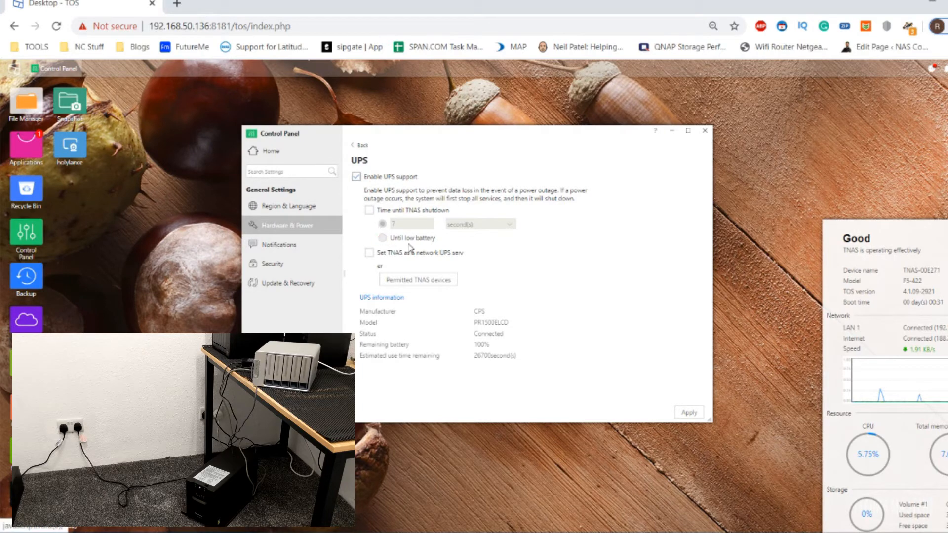
pyautogui.moveTo(424, 248)
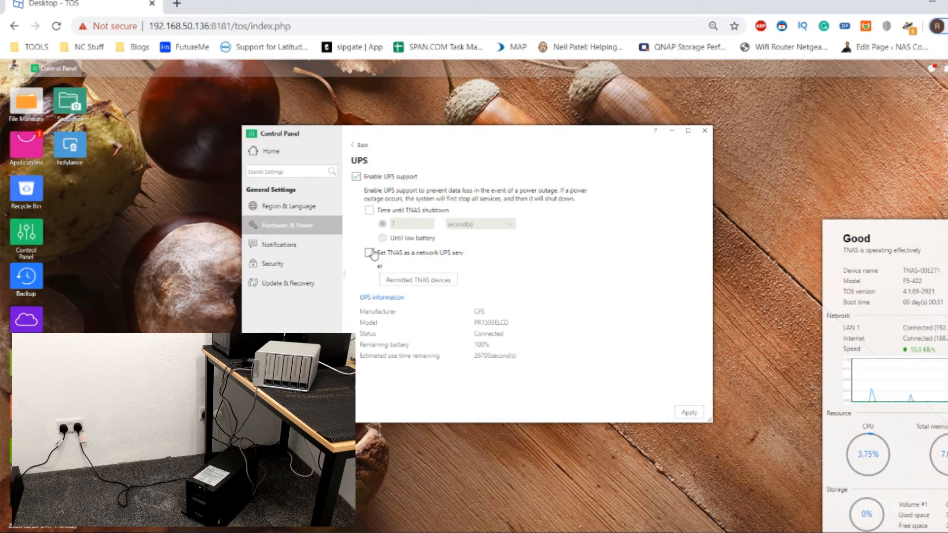
pyautogui.click(369, 253)
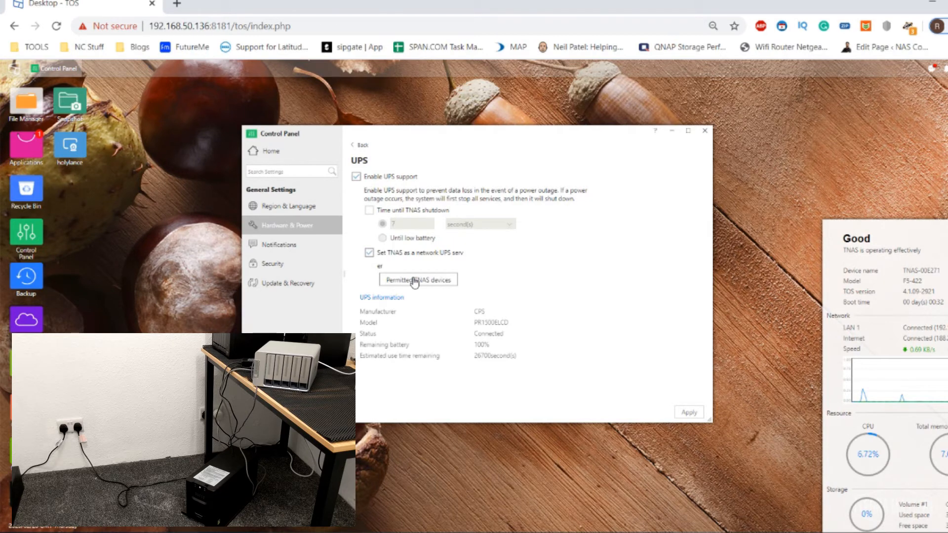
pyautogui.moveTo(438, 243)
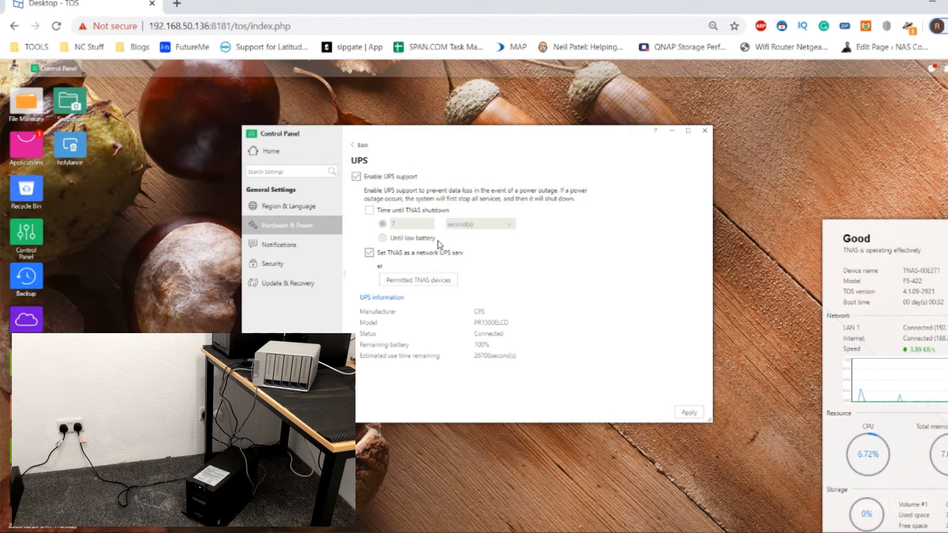
pyautogui.moveTo(370, 254)
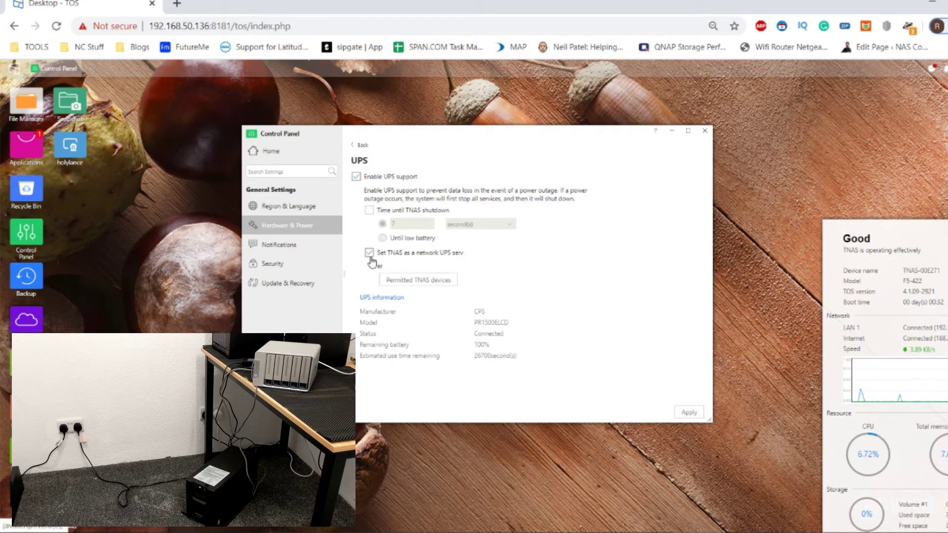
pyautogui.click(369, 253)
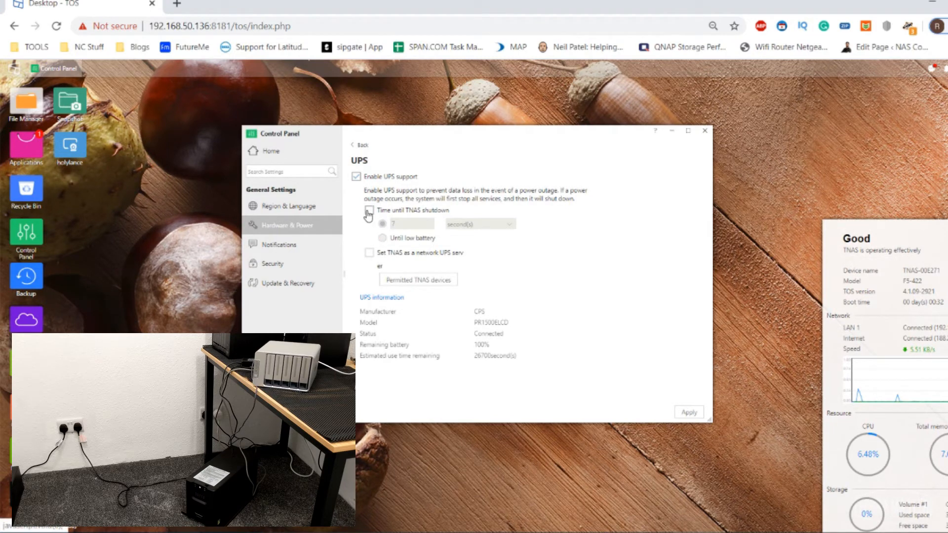
# - Enable 'Time until TNAS shutdown' with a fixed 1-second shutdown timer
pyautogui.click(369, 211)
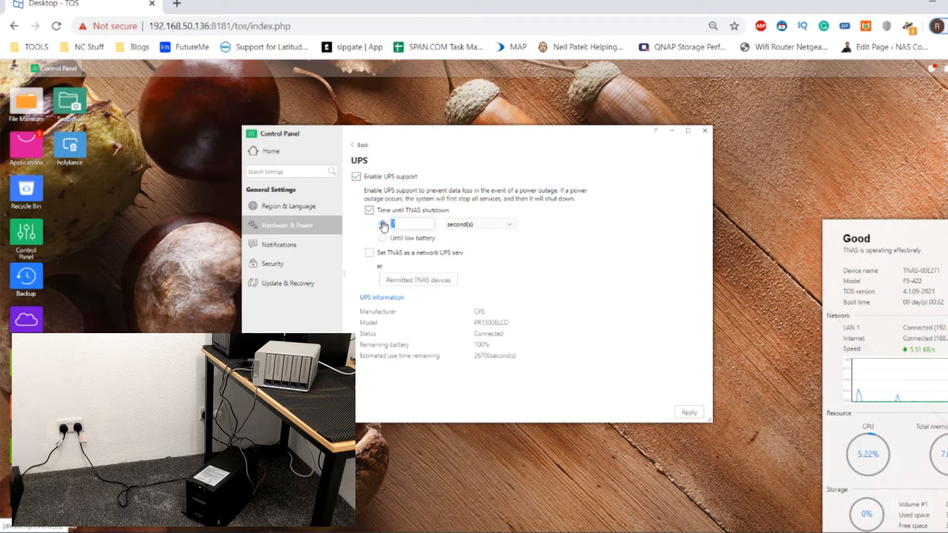
pyautogui.click(381, 223)
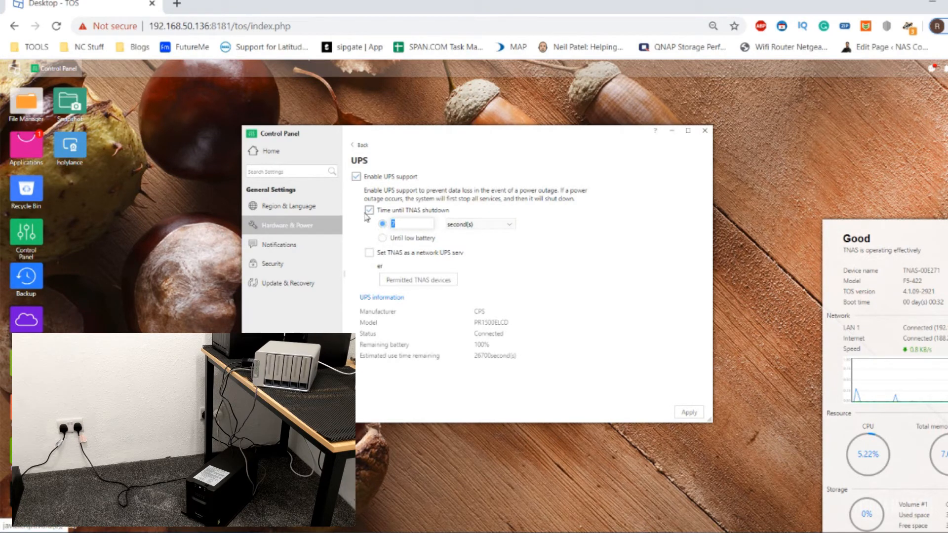
pyautogui.click(370, 210)
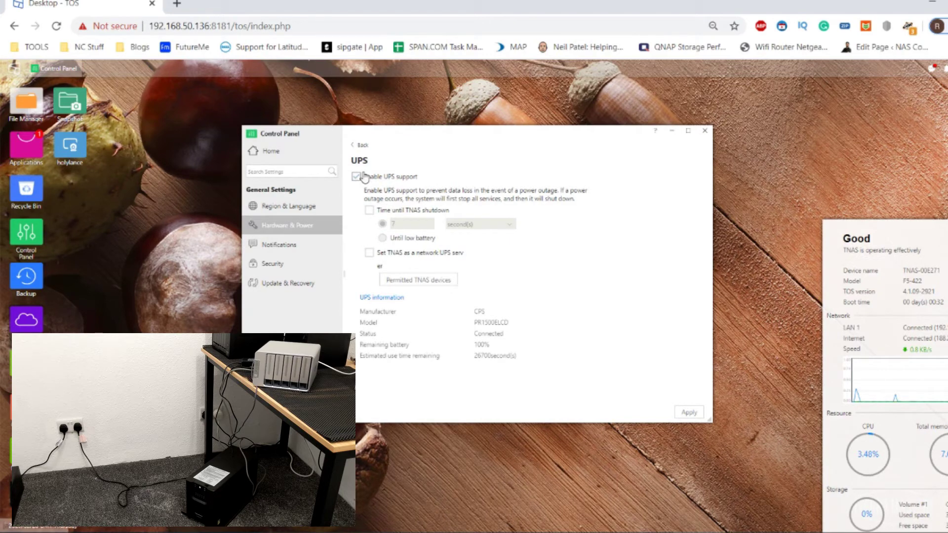
pyautogui.click(689, 412)
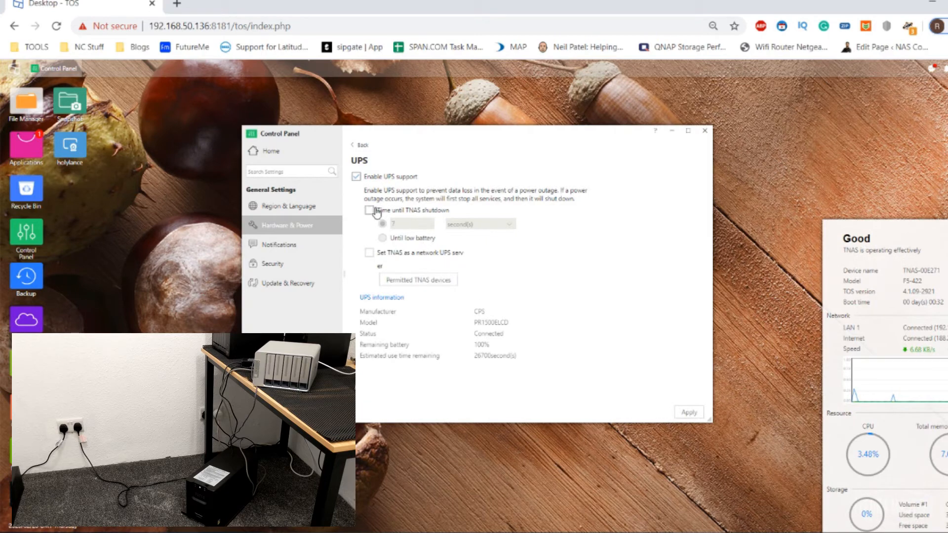
pyautogui.click(369, 211)
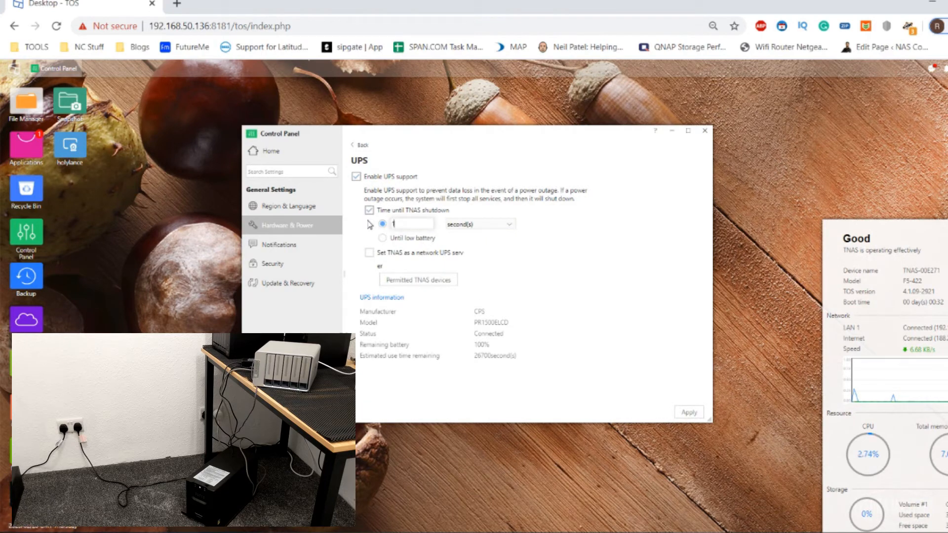
pyautogui.click(689, 412)
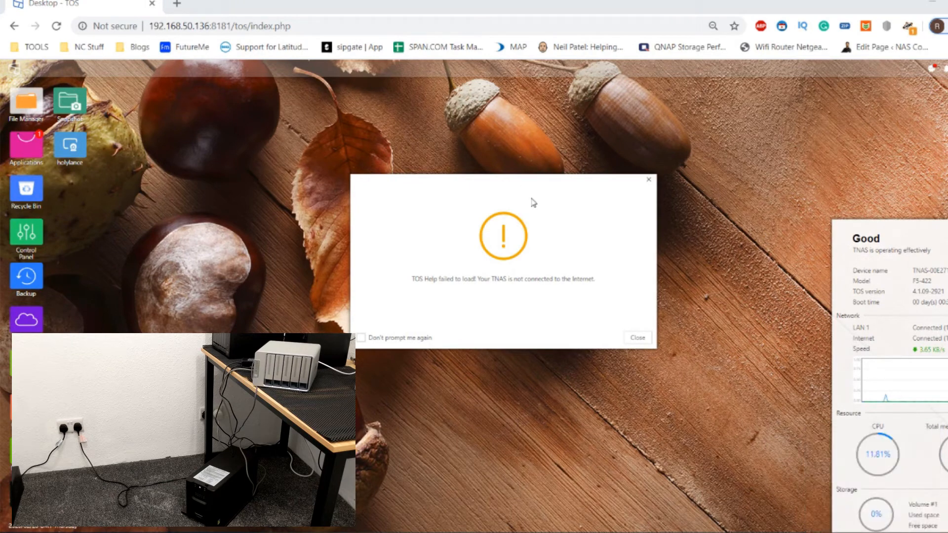
# - Close the 'TOS Help failed to load' warning to return to UPS settings
pyautogui.click(648, 180)
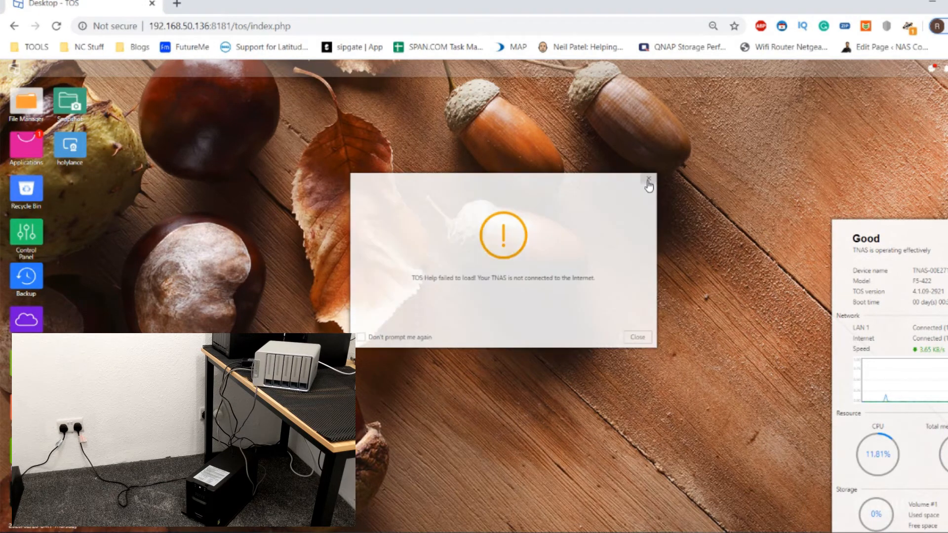
pyautogui.click(645, 180)
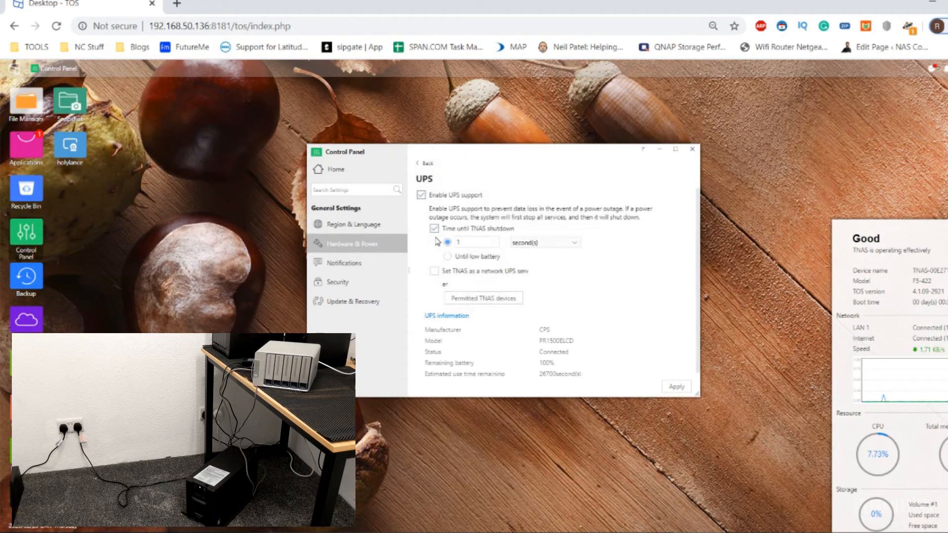
pyautogui.moveTo(563, 299)
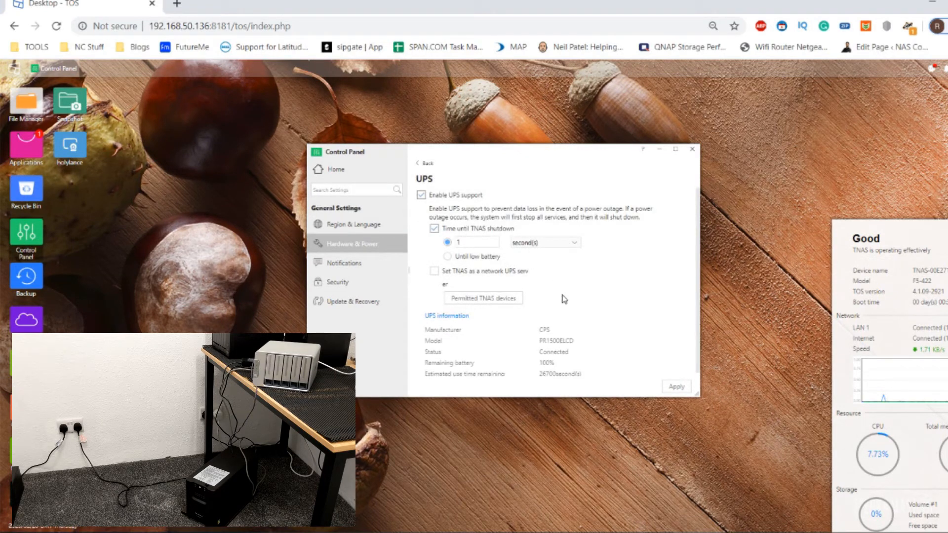
pyautogui.moveTo(672, 137)
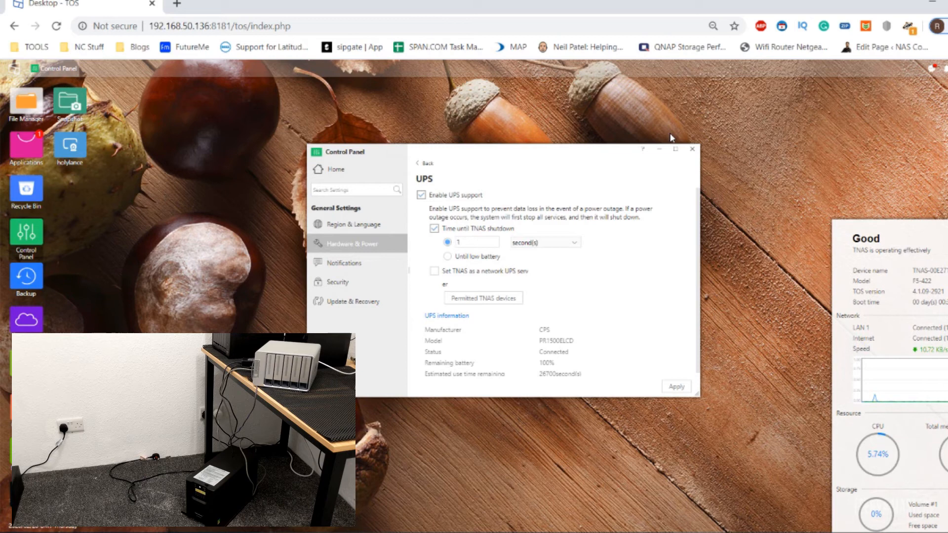
pyautogui.moveTo(753, 126)
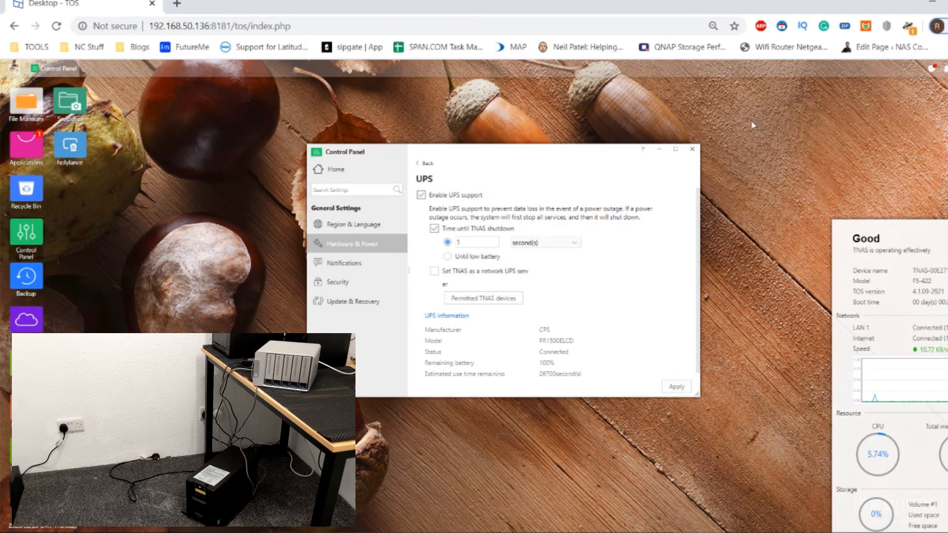
pyautogui.moveTo(937, 78)
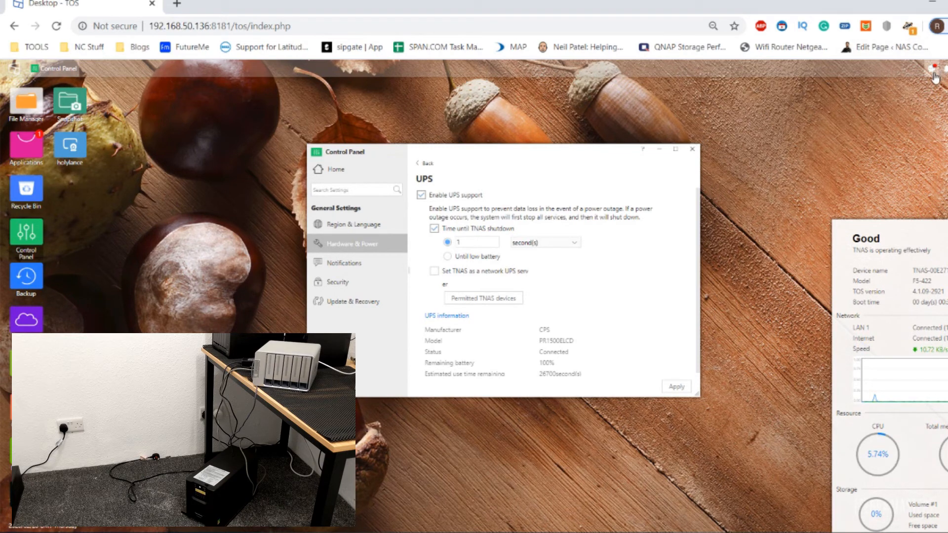
pyautogui.moveTo(688, 149)
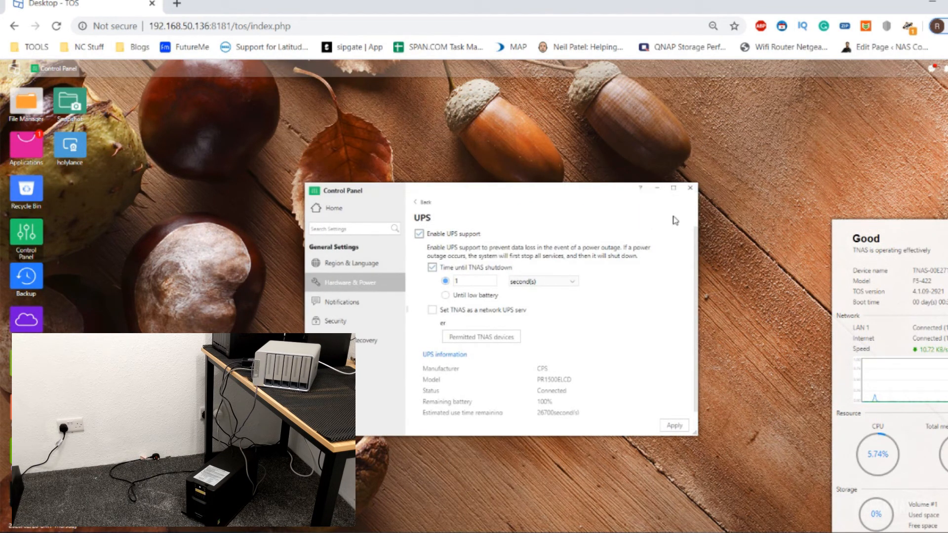
# - Minimize the Control Panel holding the 1-second UPS shutdown setting
pyautogui.click(689, 188)
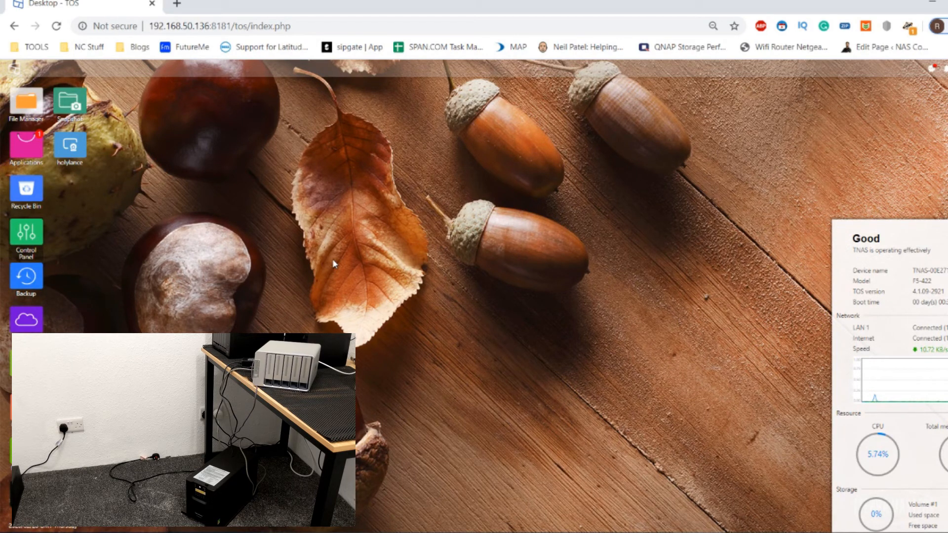
pyautogui.moveTo(603, 303)
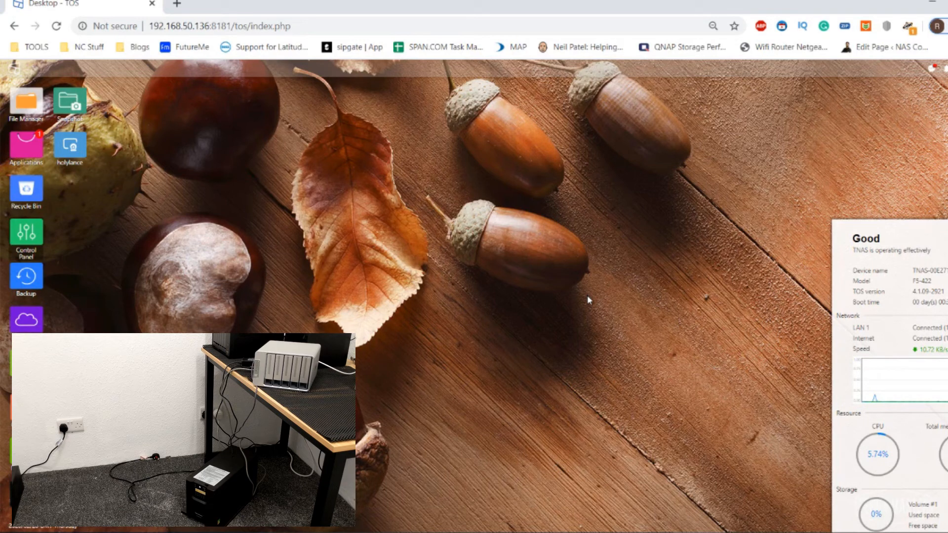
# - Restore the Control Panel from the taskbar, revealing the refused-connection error
pyautogui.click(26, 233)
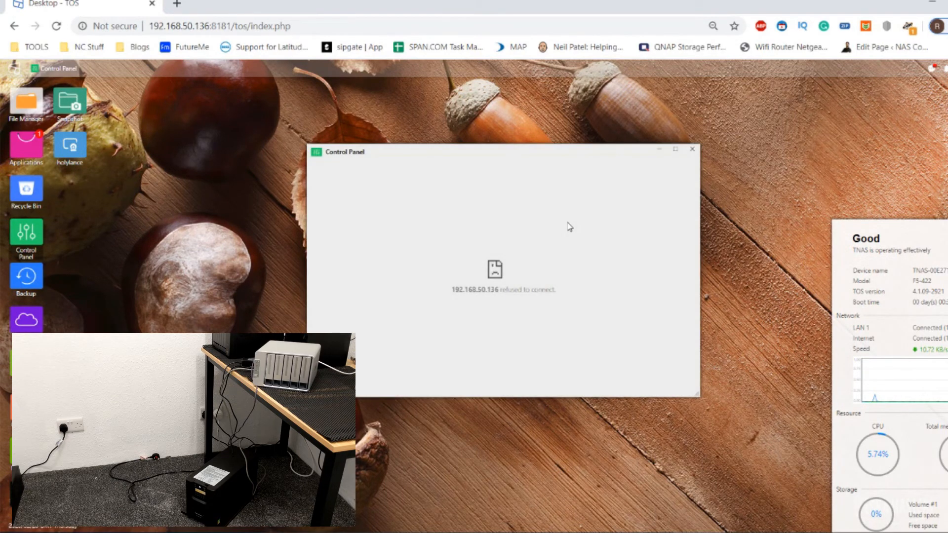
pyautogui.moveTo(505, 268)
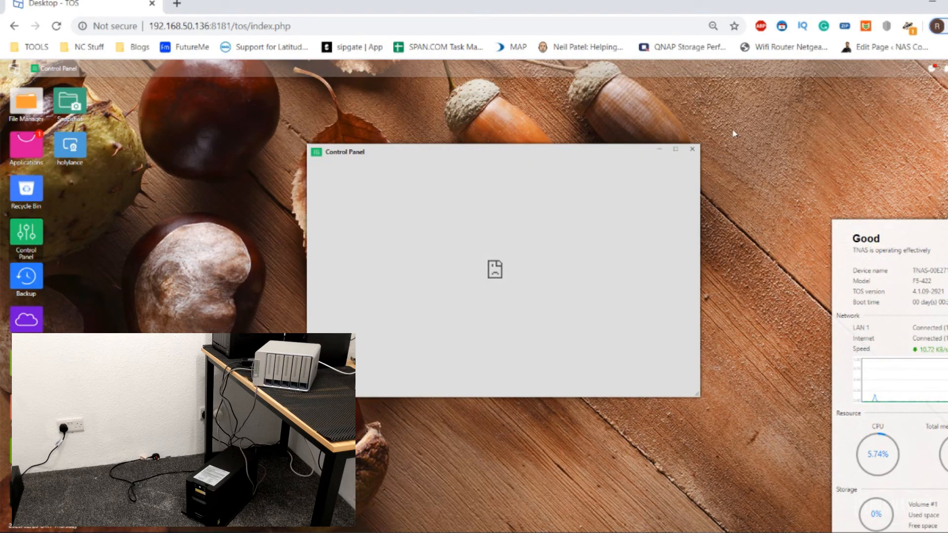
pyautogui.moveTo(255, 193)
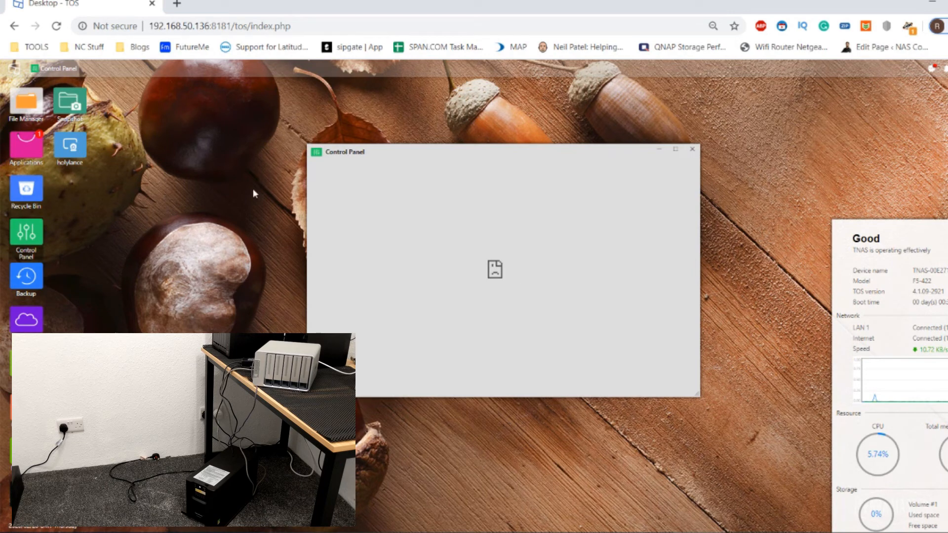
pyautogui.moveTo(692, 149)
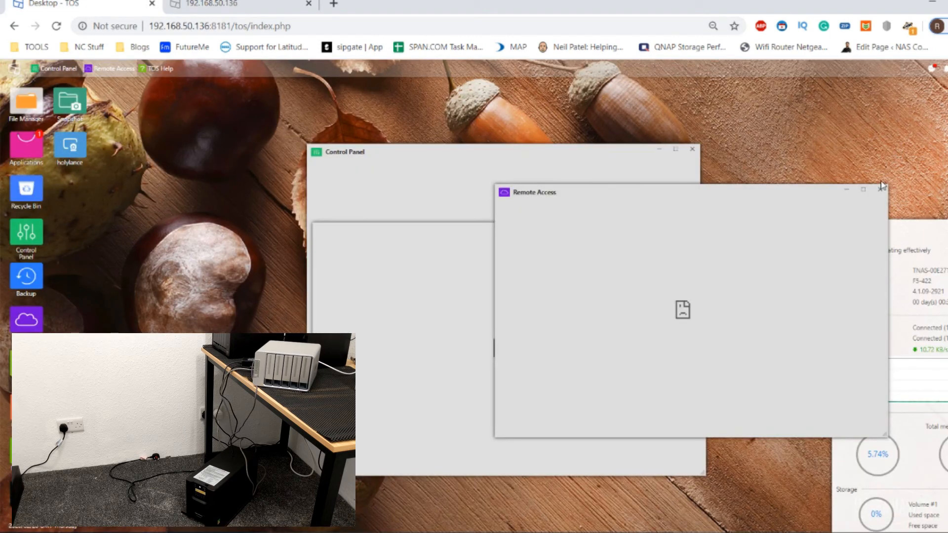
pyautogui.moveTo(626, 175)
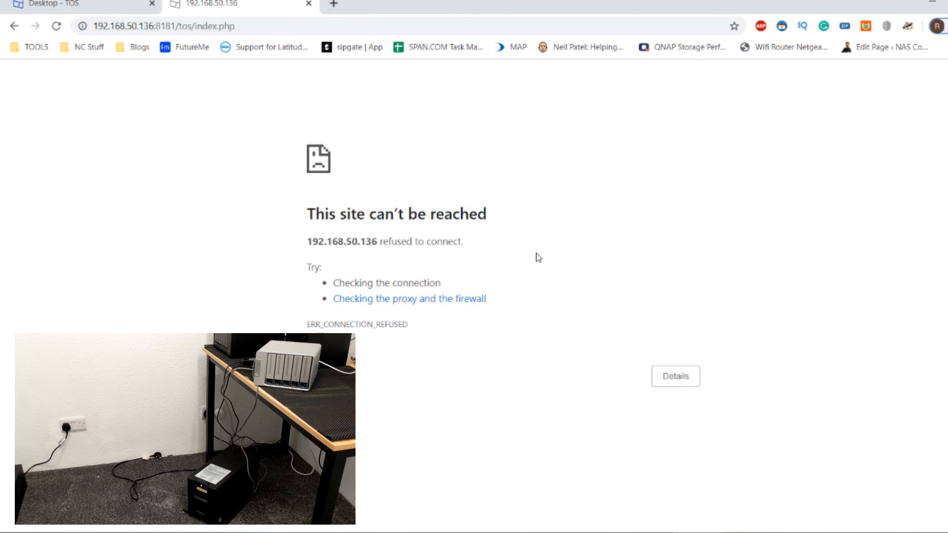
pyautogui.moveTo(282, 165)
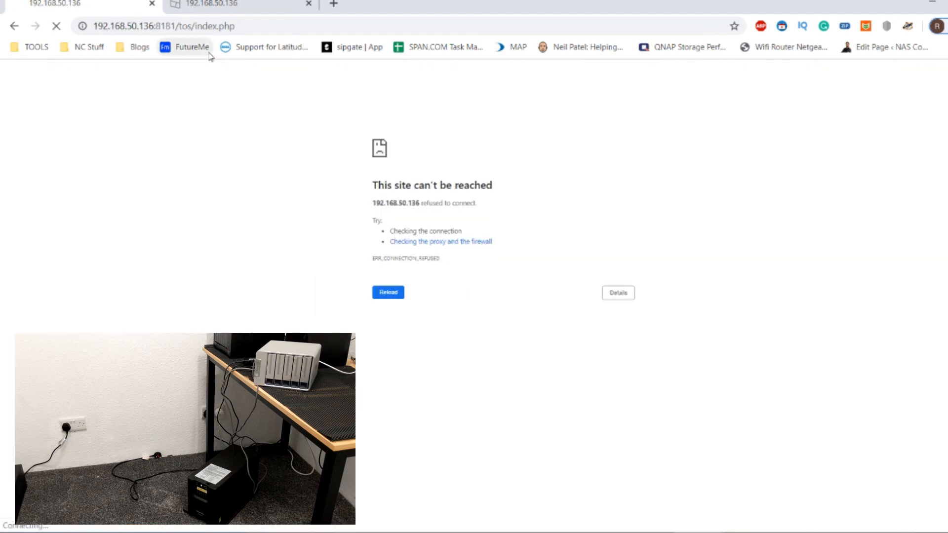
pyautogui.moveTo(209, 56)
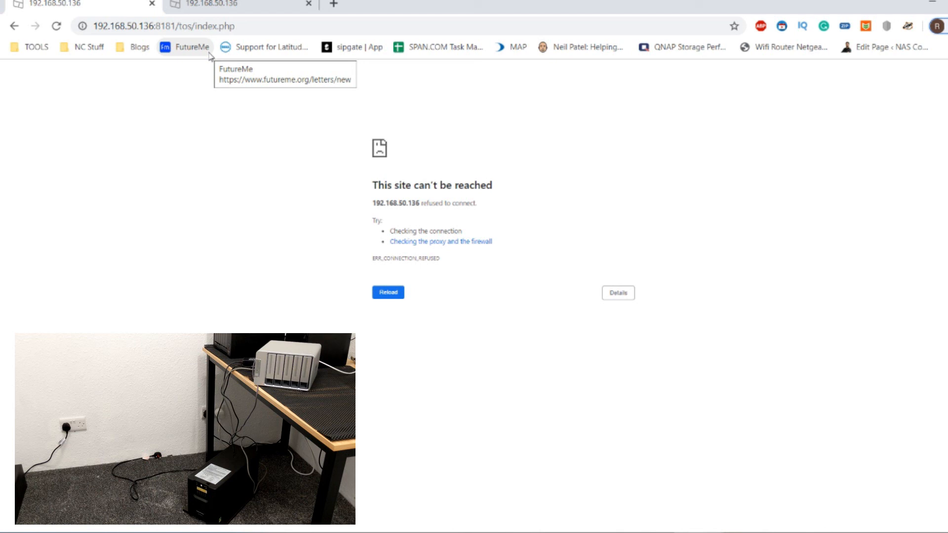
pyautogui.moveTo(209, 58)
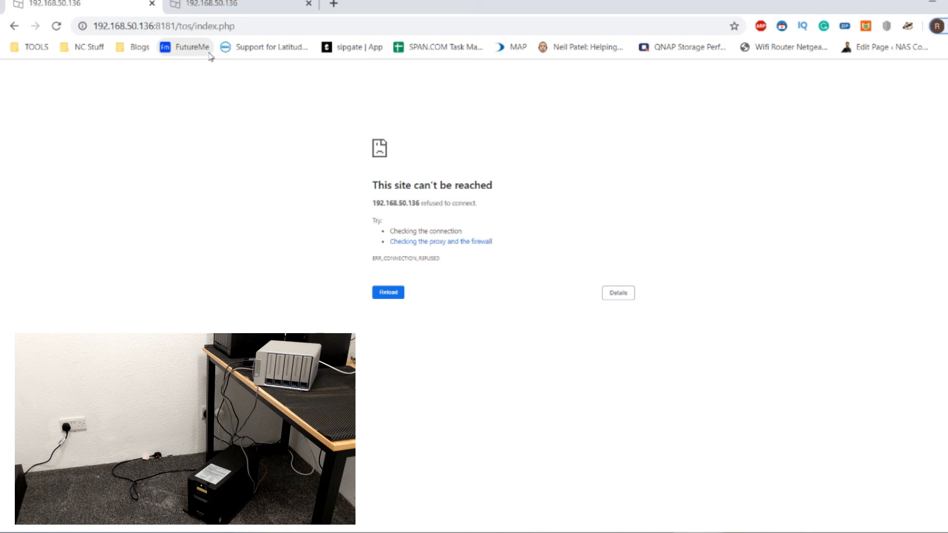